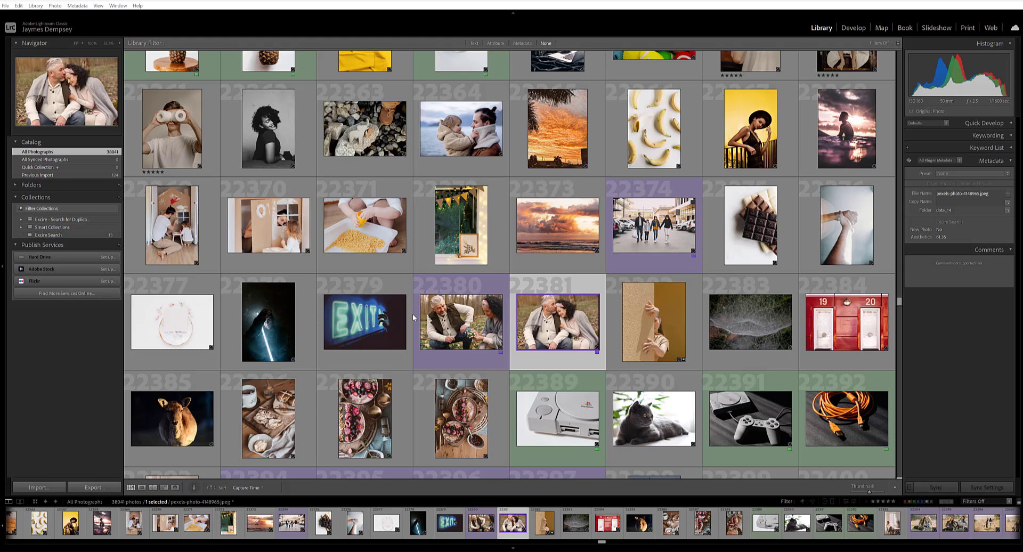
pyautogui.moveTo(612, 265)
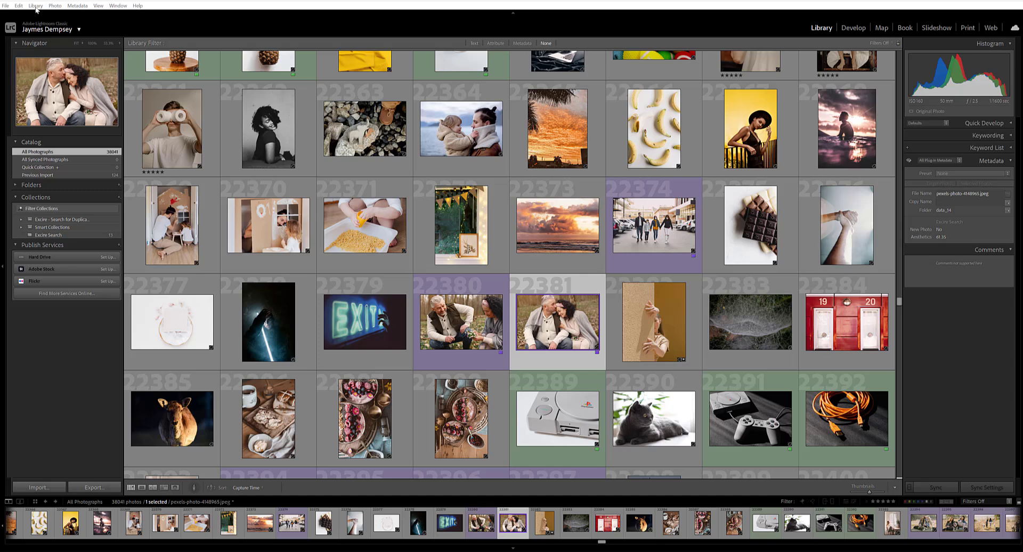
# Launch Excire Search for Faces from the Library Plug-in Extras menu
pyautogui.click(37, 7)
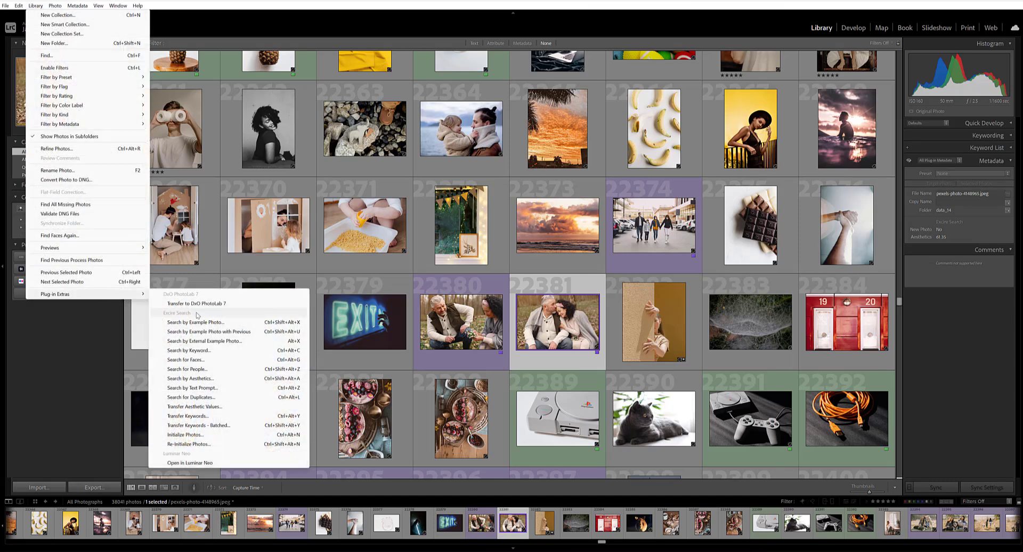
pyautogui.moveTo(189, 359)
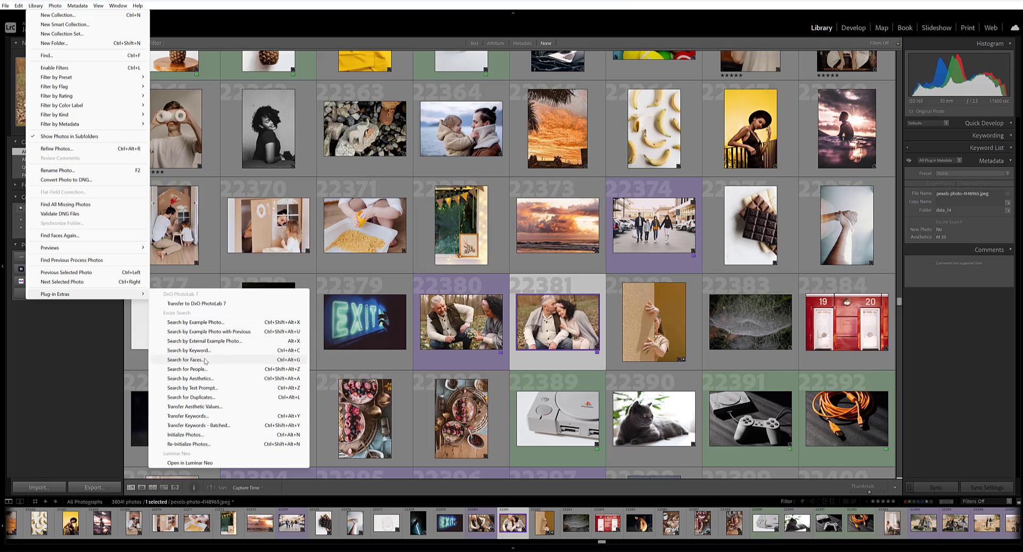
pyautogui.click(187, 359)
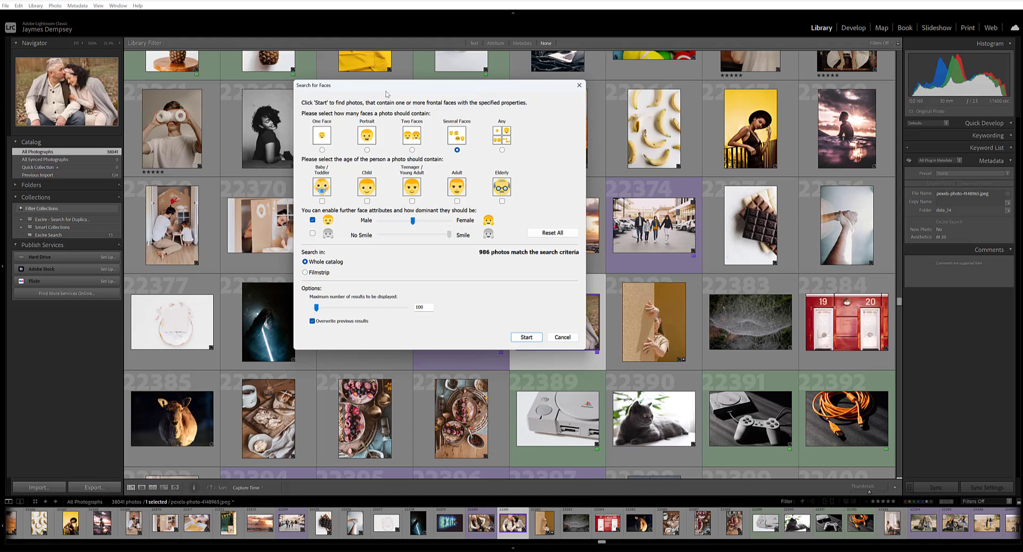
pyautogui.moveTo(444, 136)
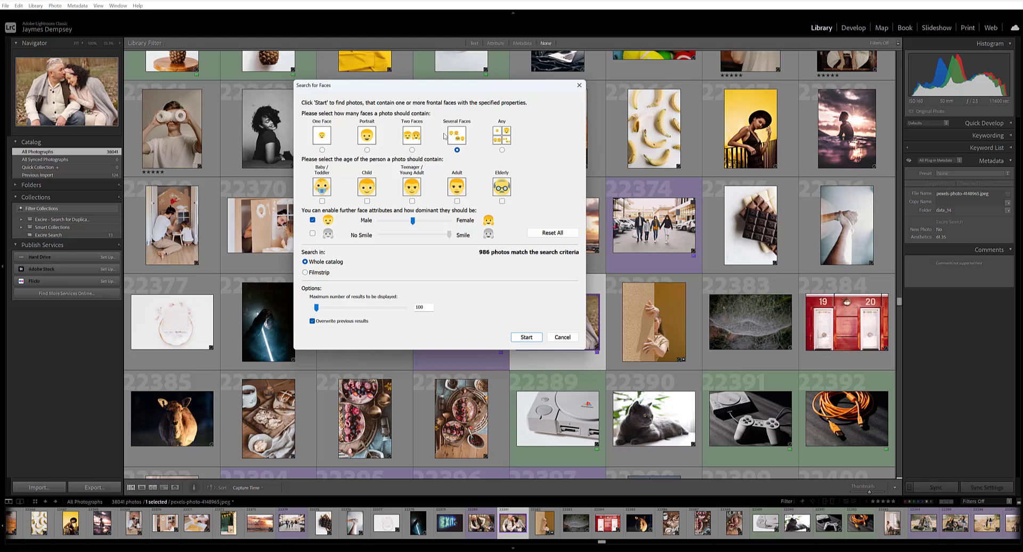
pyautogui.moveTo(414, 150)
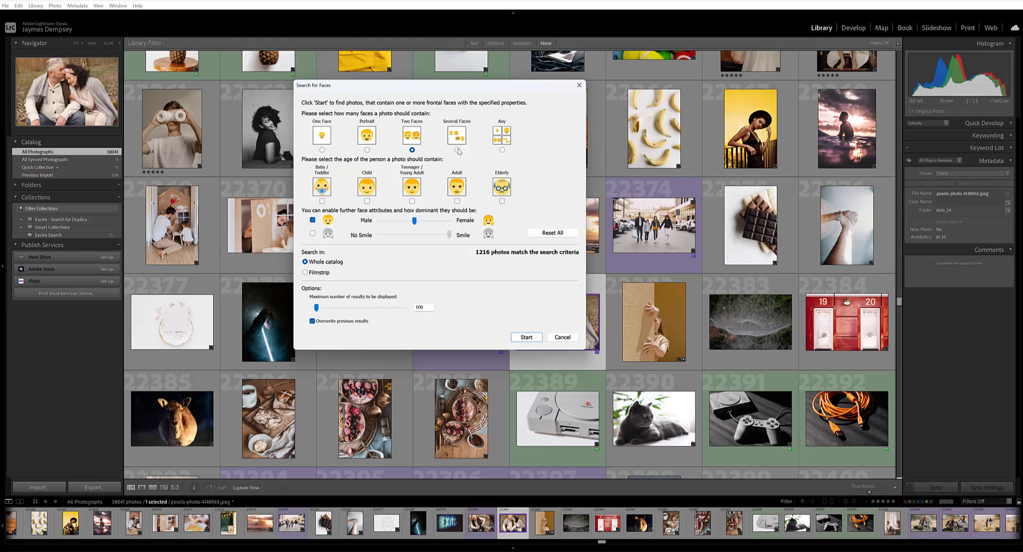
# Try Two Faces, then set the query back to Several Faces for 986 matches
pyautogui.click(457, 150)
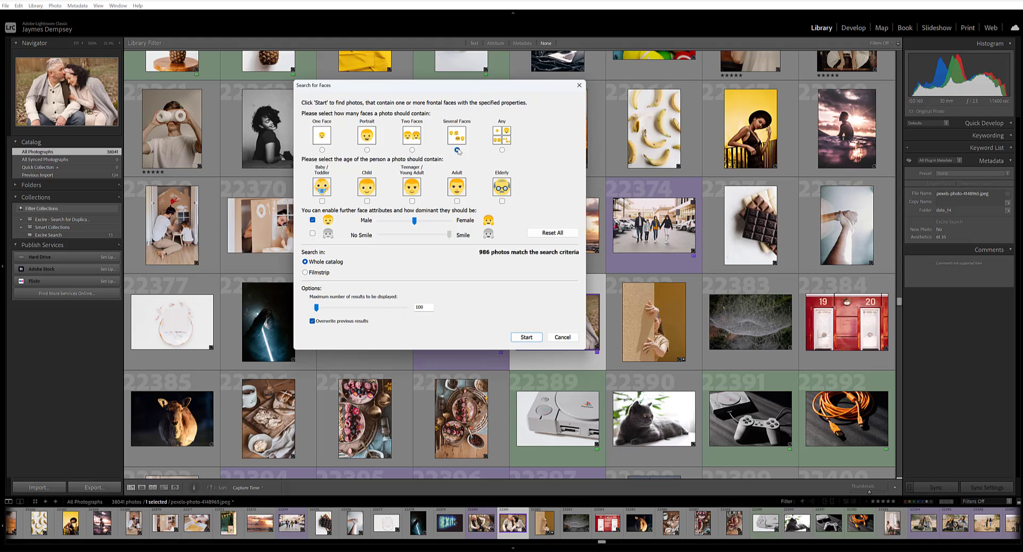
pyautogui.click(458, 149)
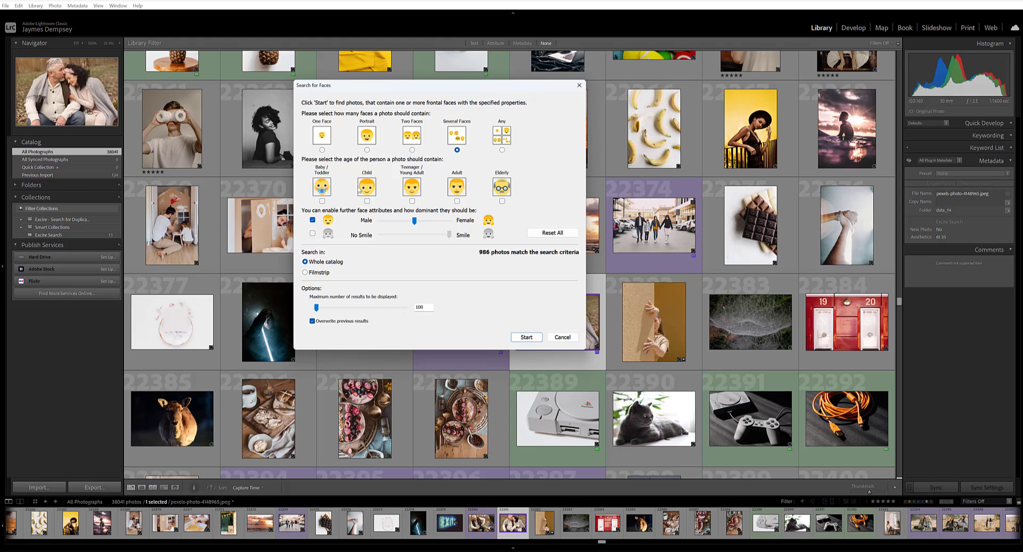
pyautogui.click(367, 201)
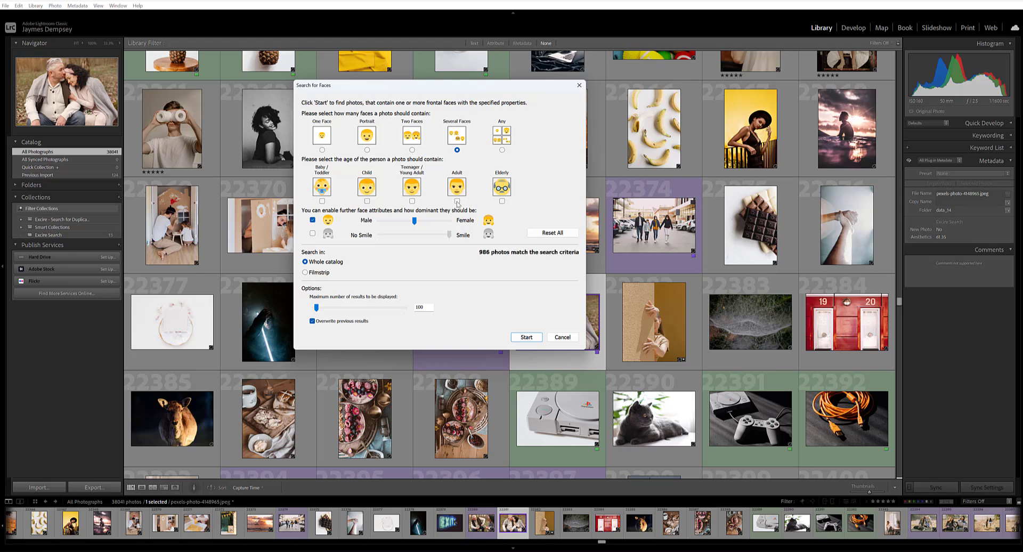
# Add Adult and Teenager / Young Adult to the age filter
pyautogui.click(458, 201)
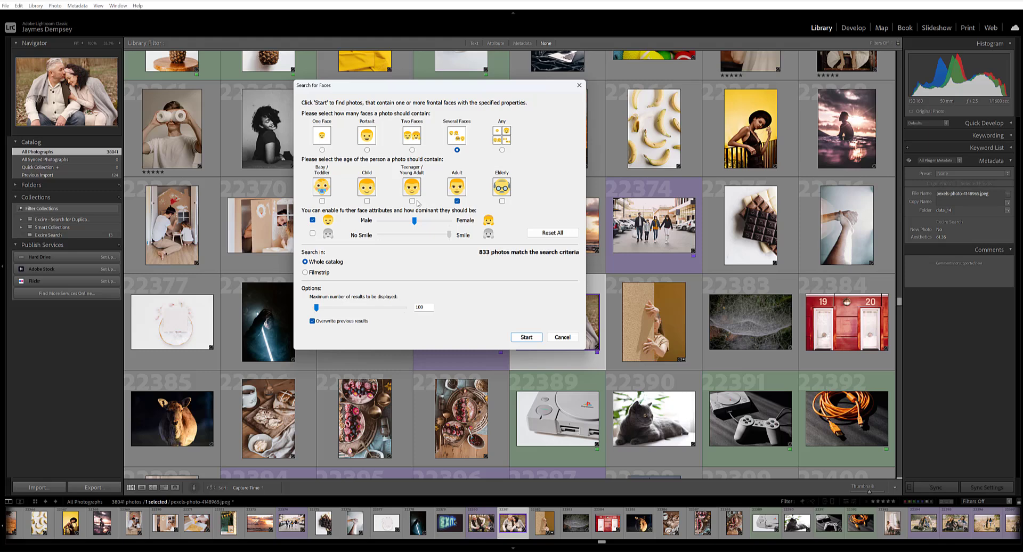
pyautogui.click(411, 202)
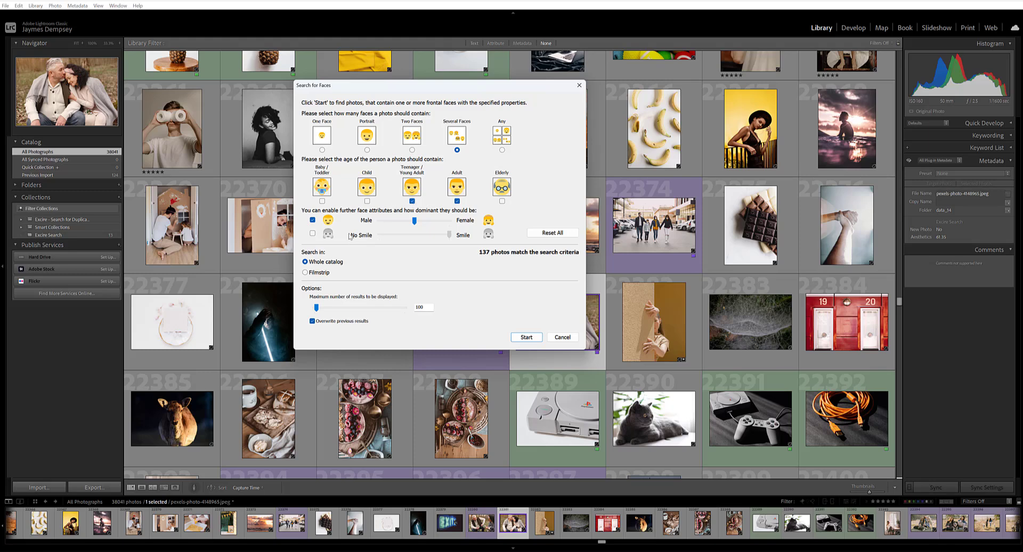
pyautogui.moveTo(301, 199)
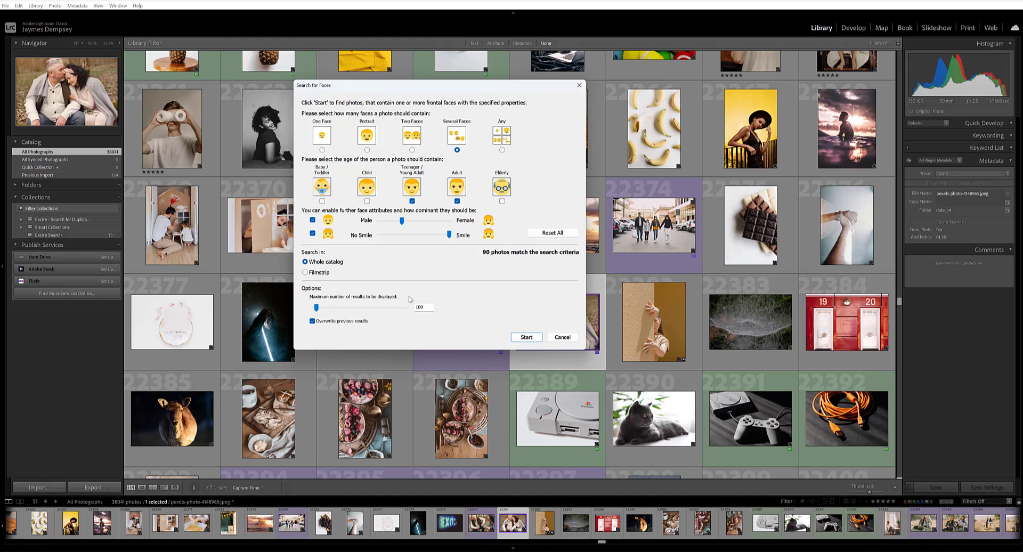
pyautogui.moveTo(411, 278)
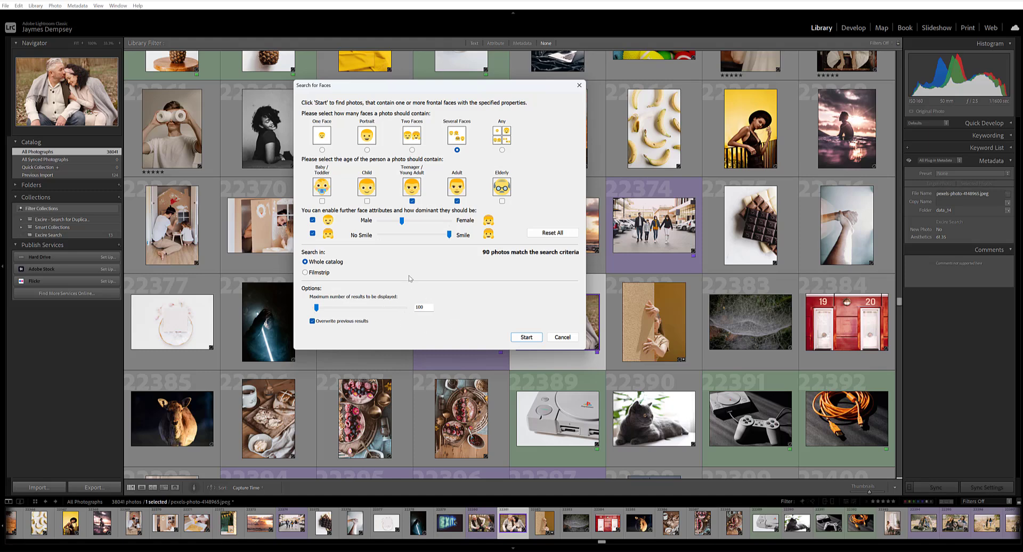
pyautogui.moveTo(405, 276)
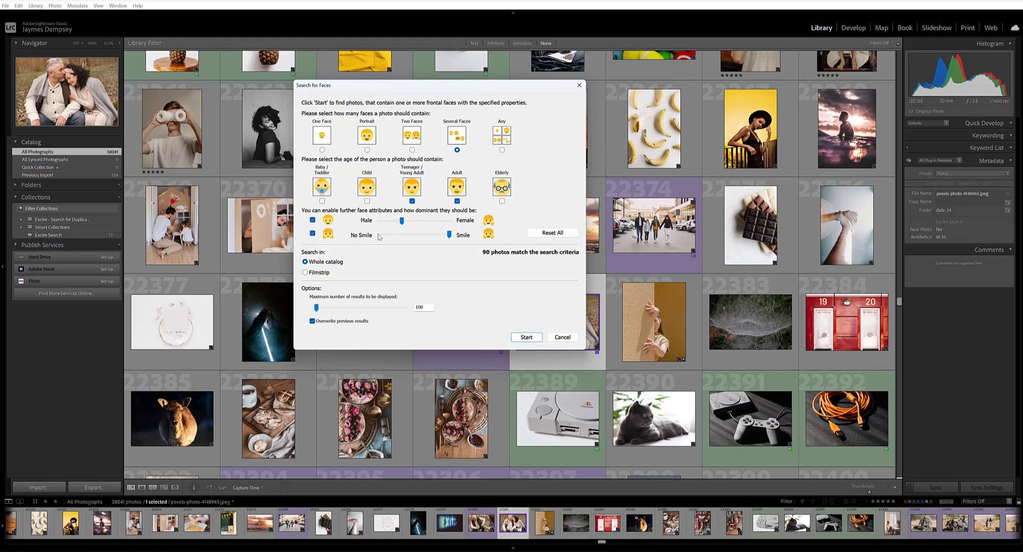
pyautogui.moveTo(379, 237)
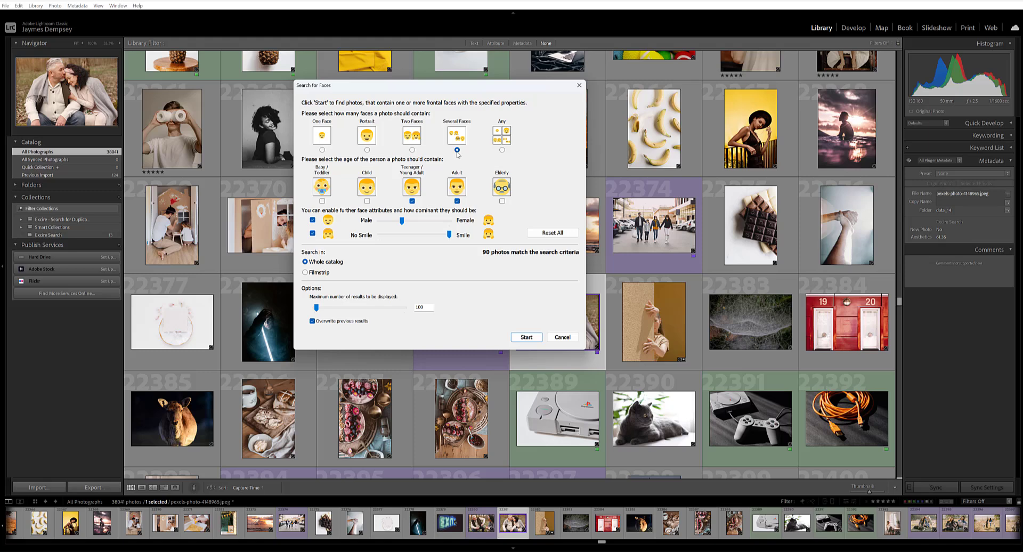
pyautogui.moveTo(459, 155)
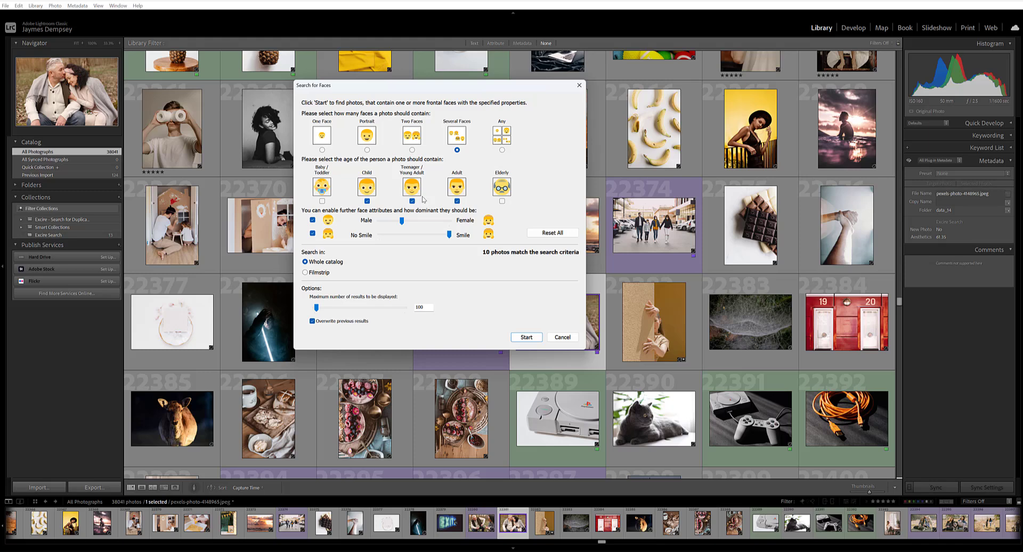
# Include Child in the age filter and drop the smile requirement, leaving 13 matches
pyautogui.click(457, 201)
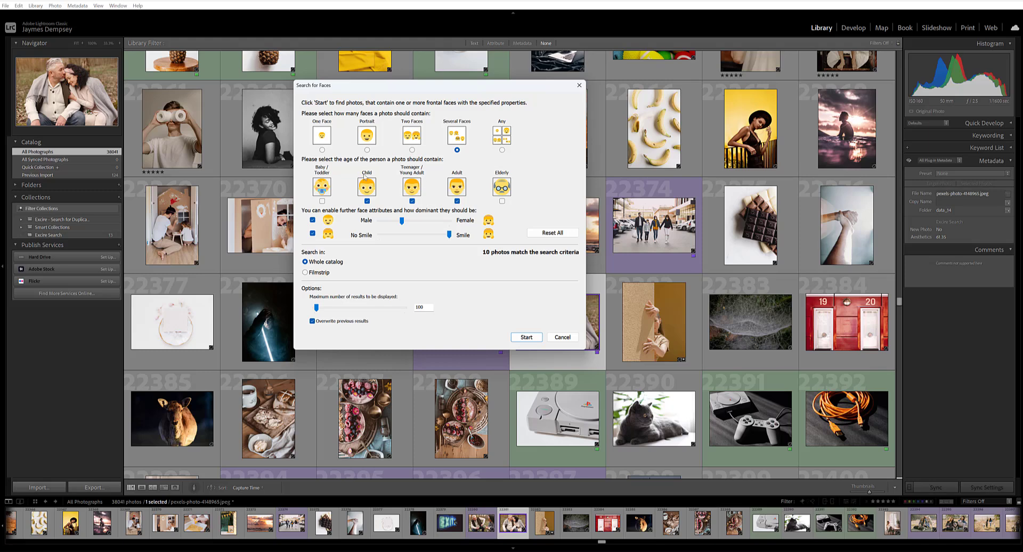
pyautogui.moveTo(333, 223)
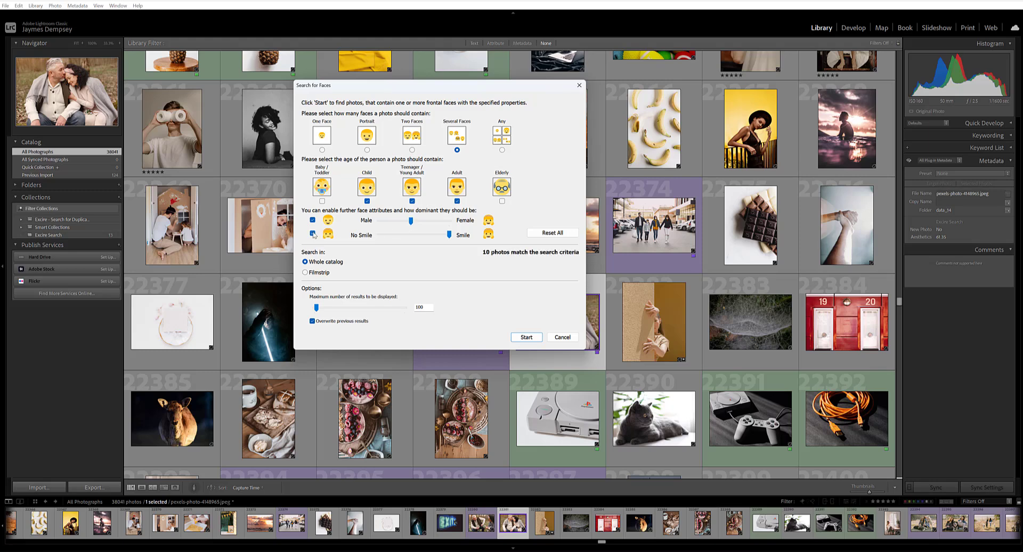
pyautogui.click(312, 220)
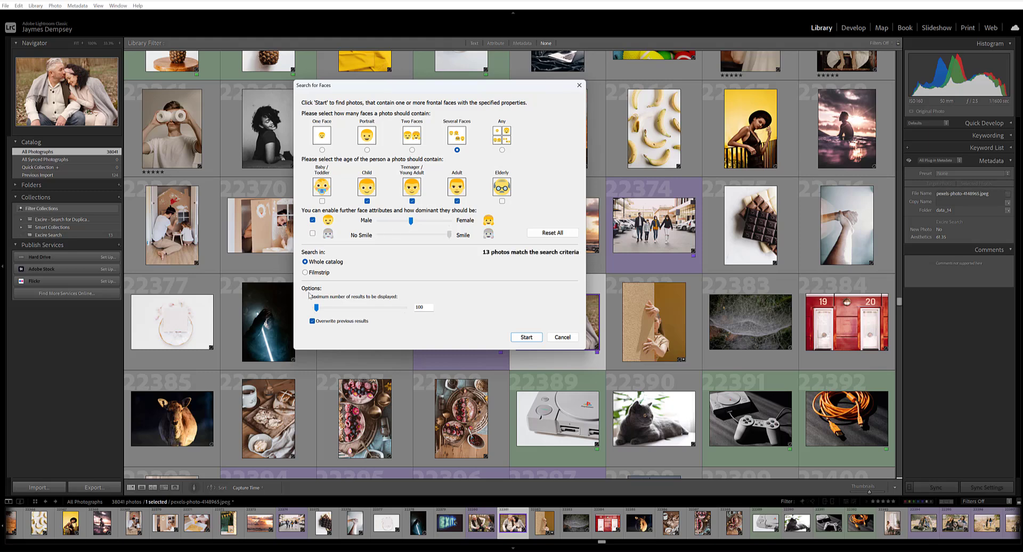
pyautogui.moveTo(432, 303)
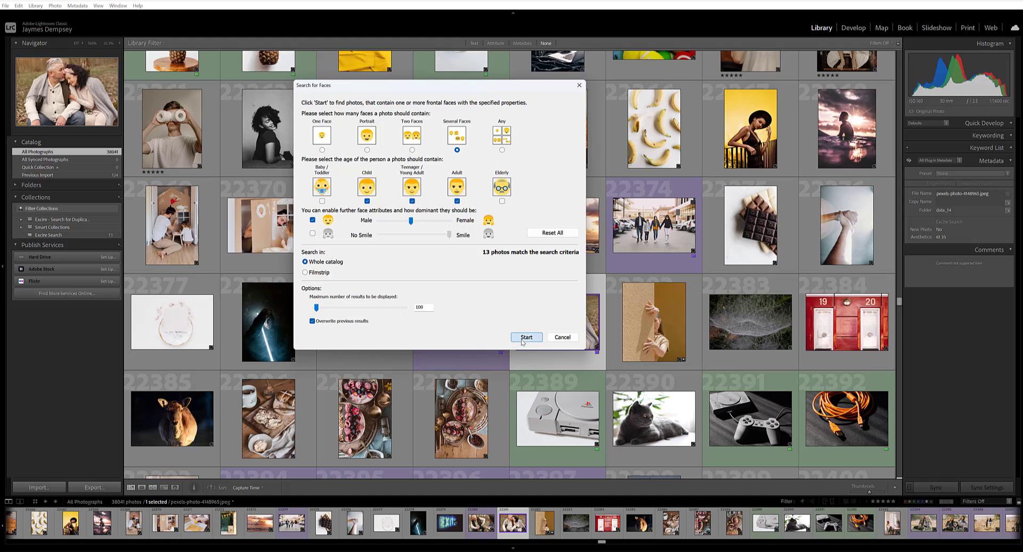
# Run the search and view the first kitchen family photo in Loupe view
pyautogui.click(525, 338)
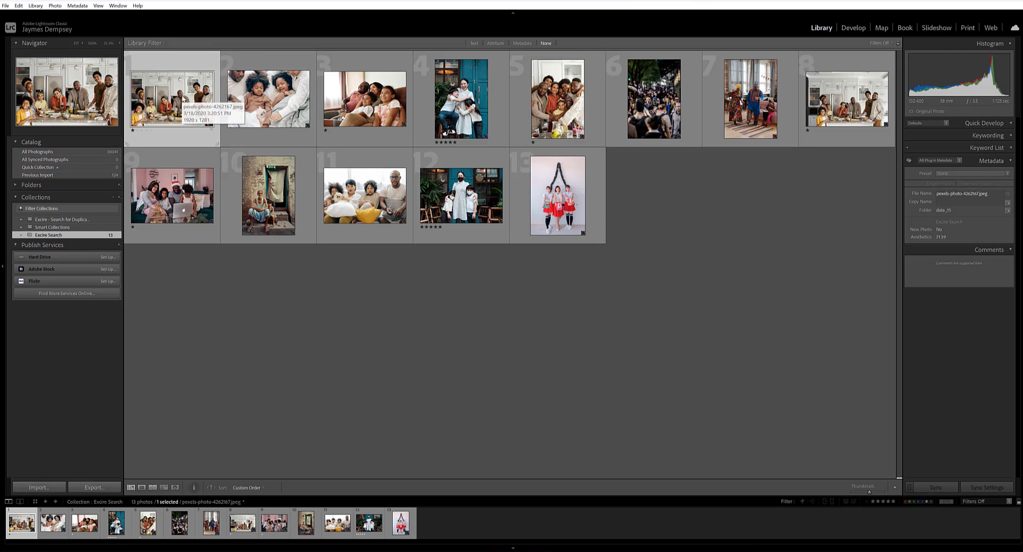
pyautogui.doubleClick(172, 100)
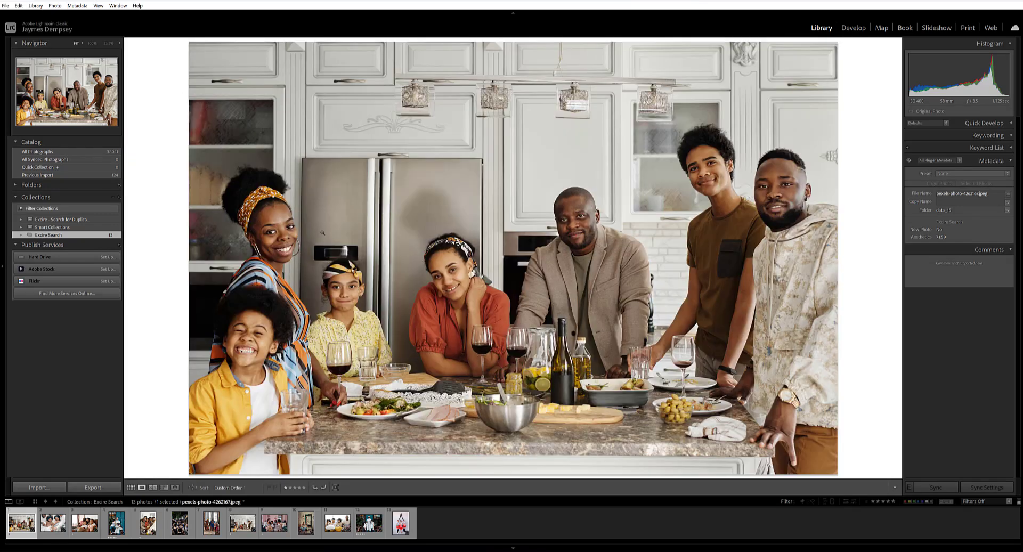